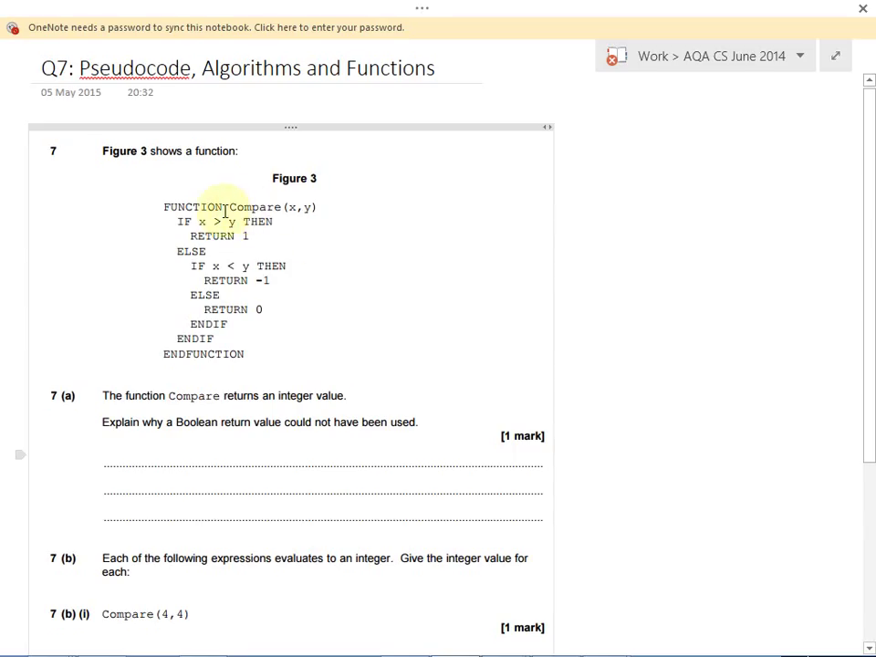
mouse_move(204, 314)
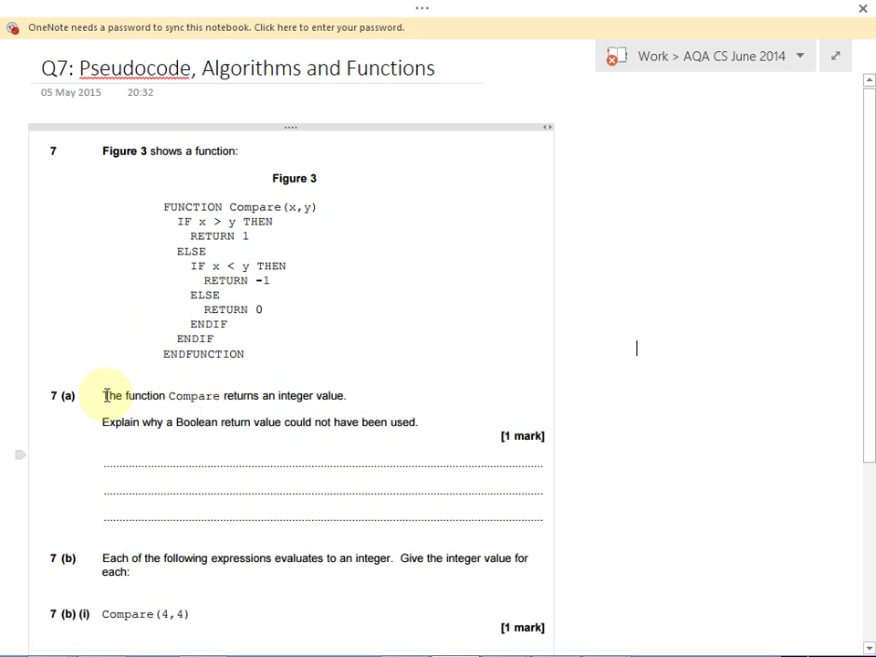
mouse_move(179, 399)
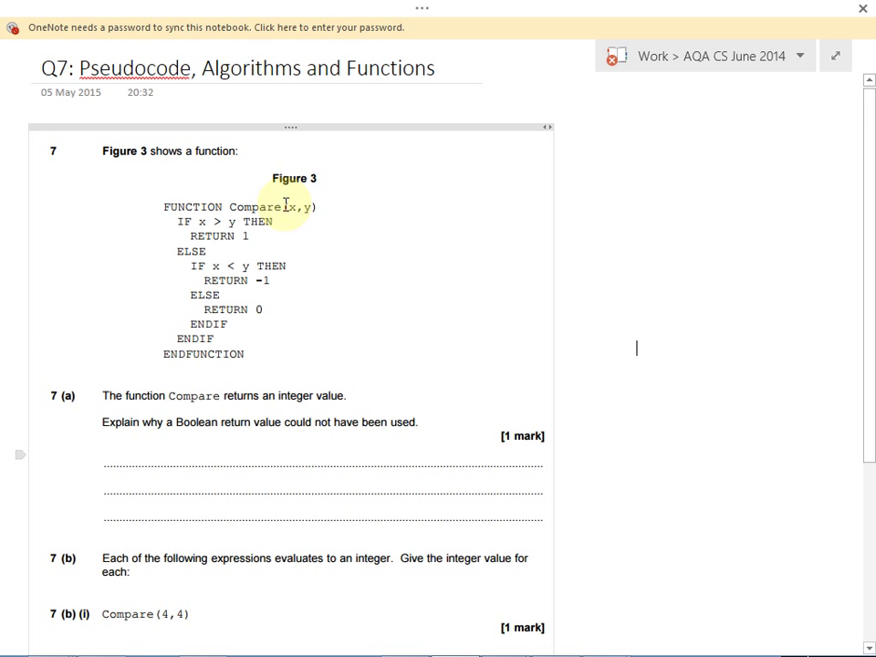
mouse_move(318, 394)
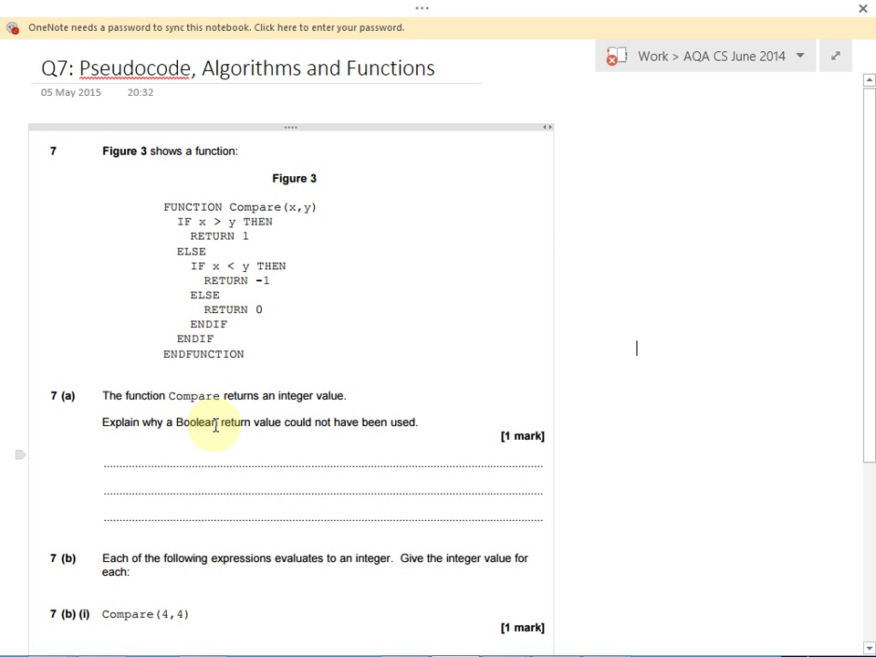
mouse_move(230, 205)
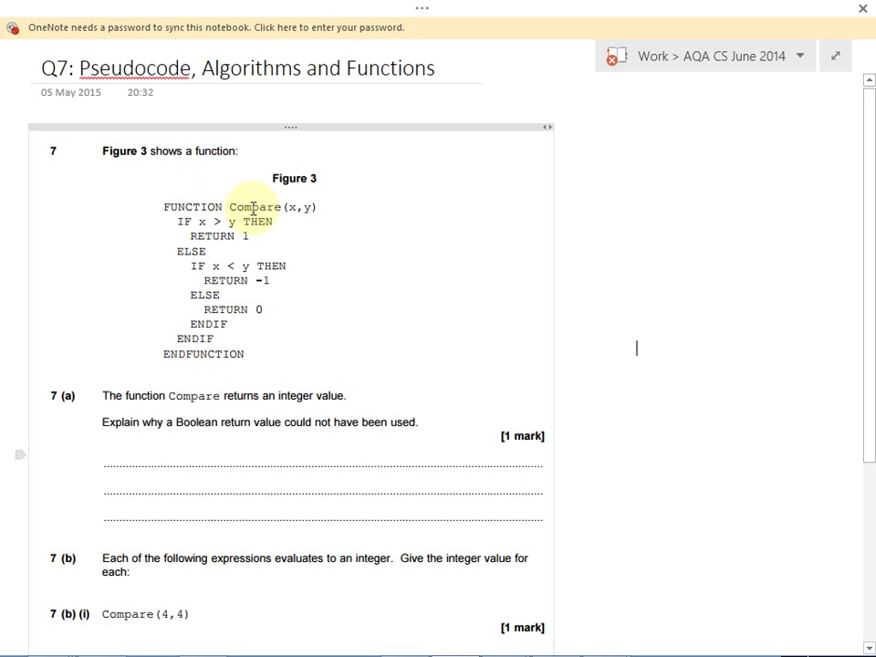
mouse_move(290, 208)
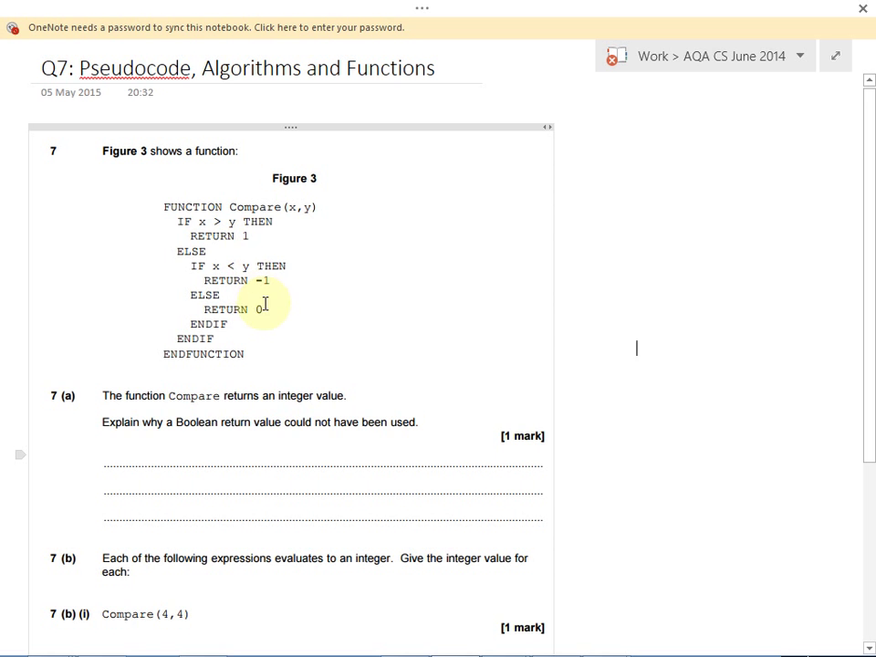
mouse_move(259, 239)
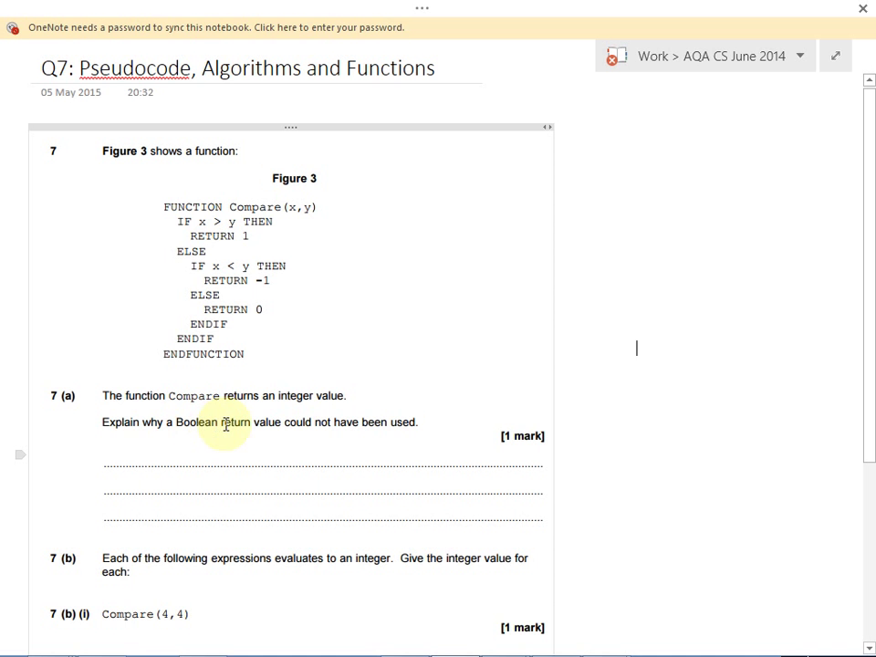
mouse_move(243, 423)
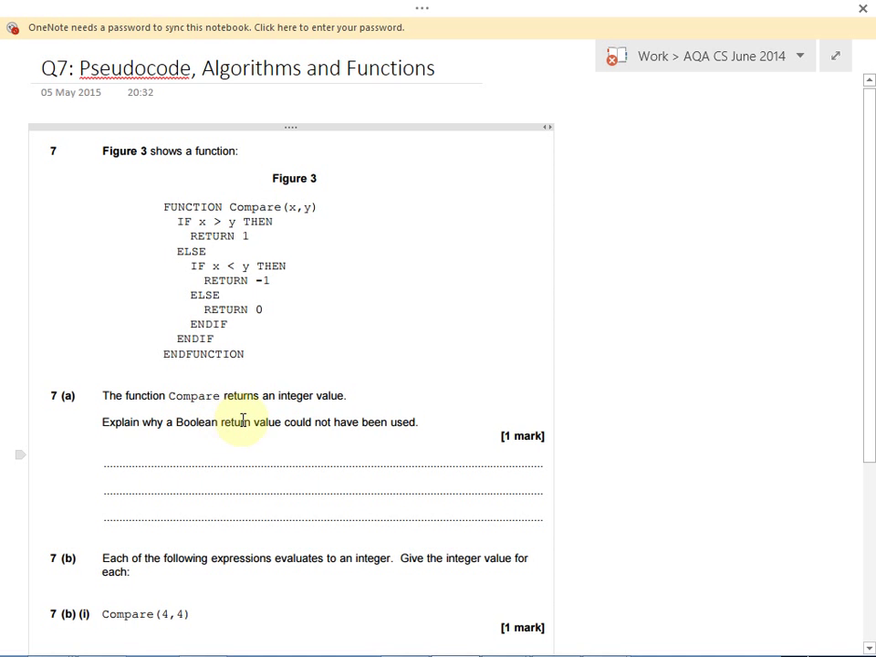
mouse_move(306, 324)
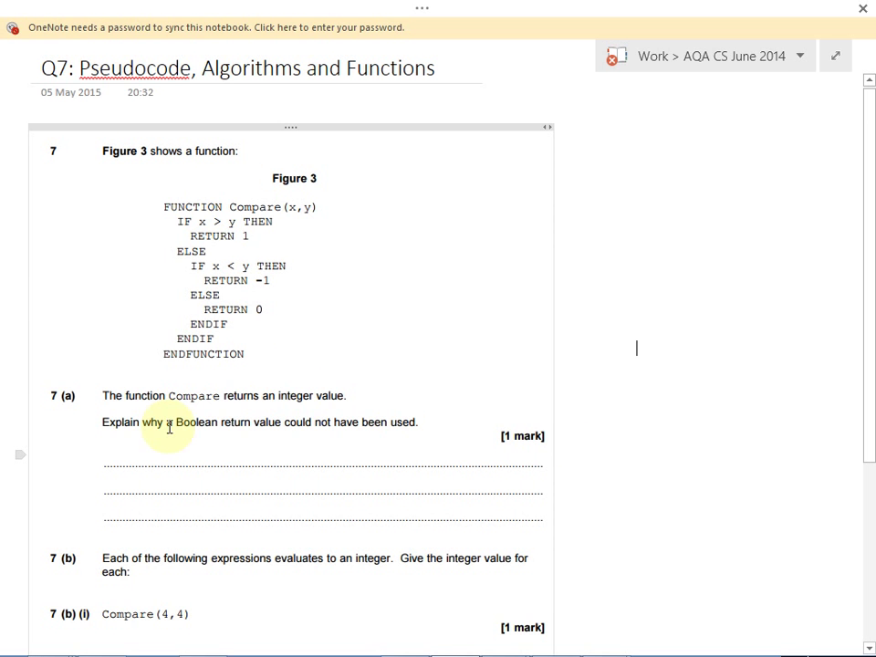
mouse_move(246, 313)
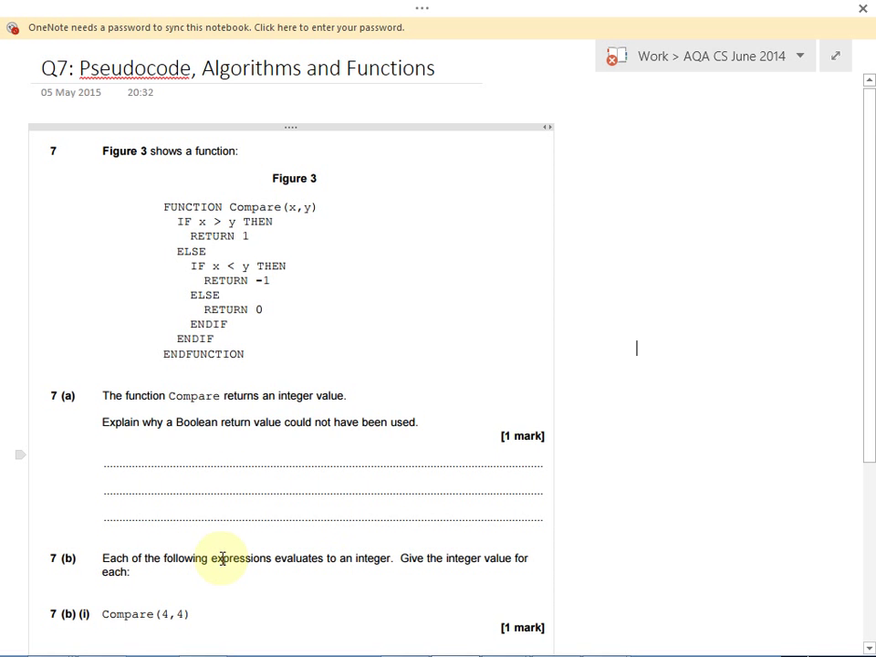
mouse_move(116, 615)
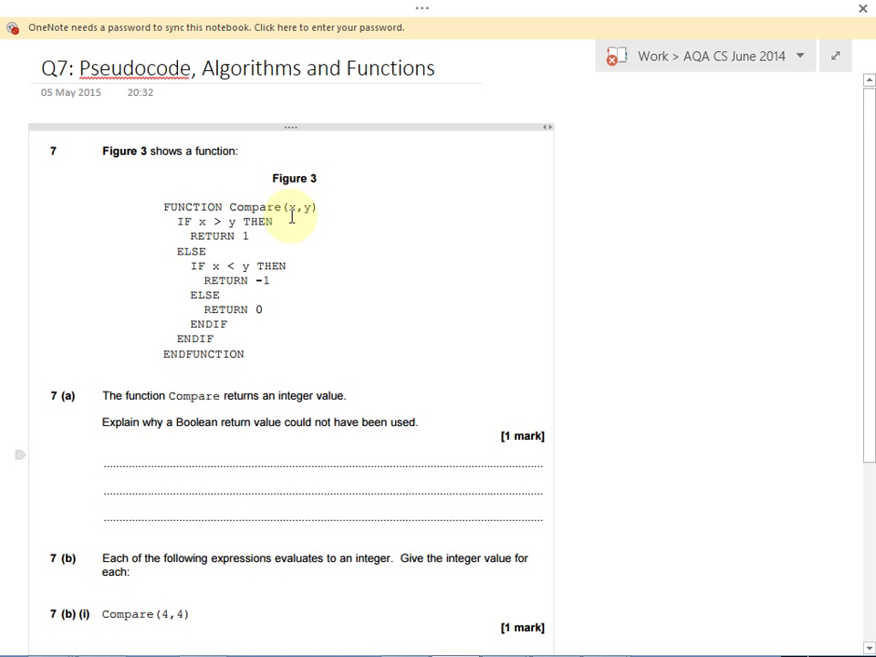
mouse_move(307, 269)
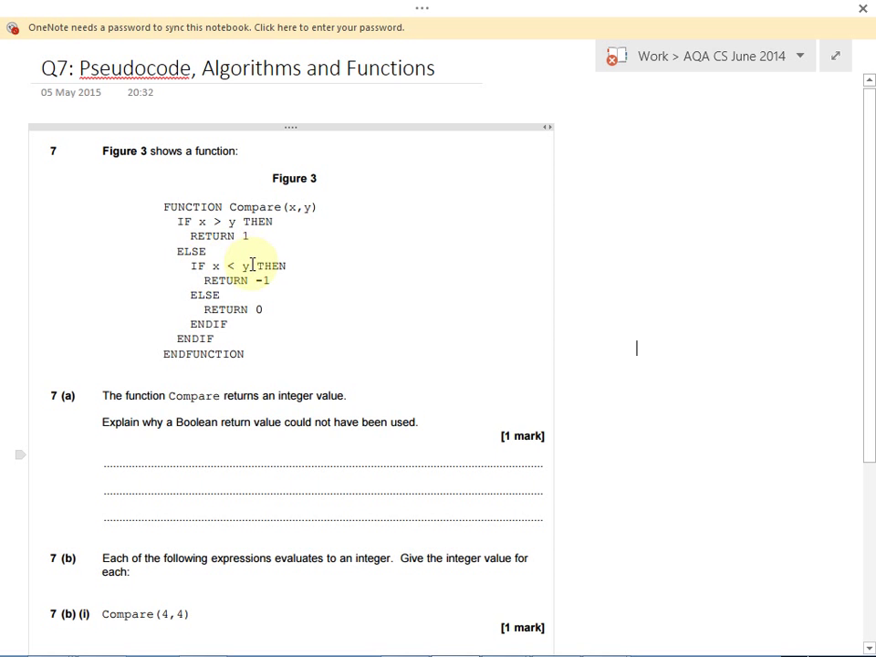
mouse_move(260, 314)
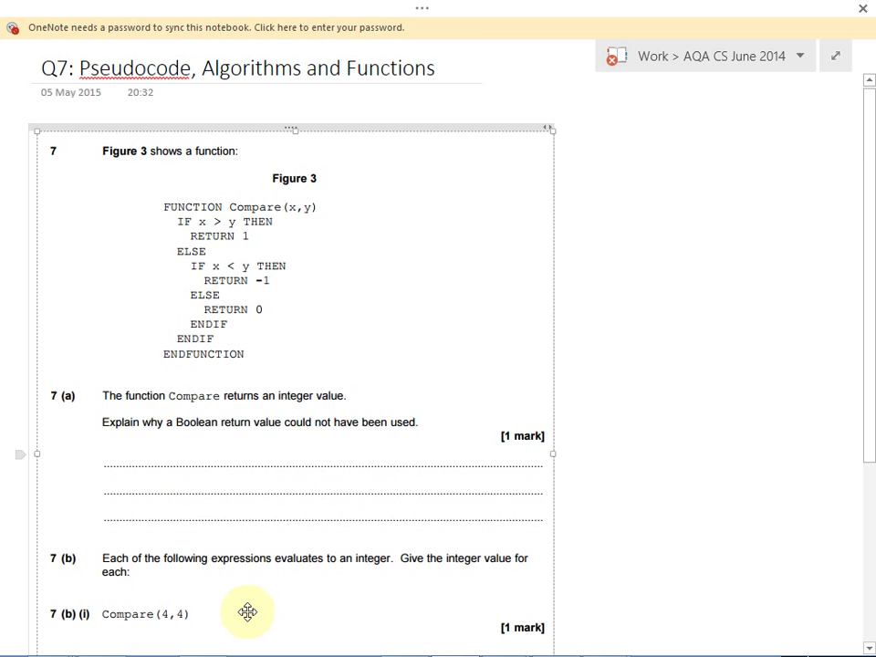
scroll(down, 3)
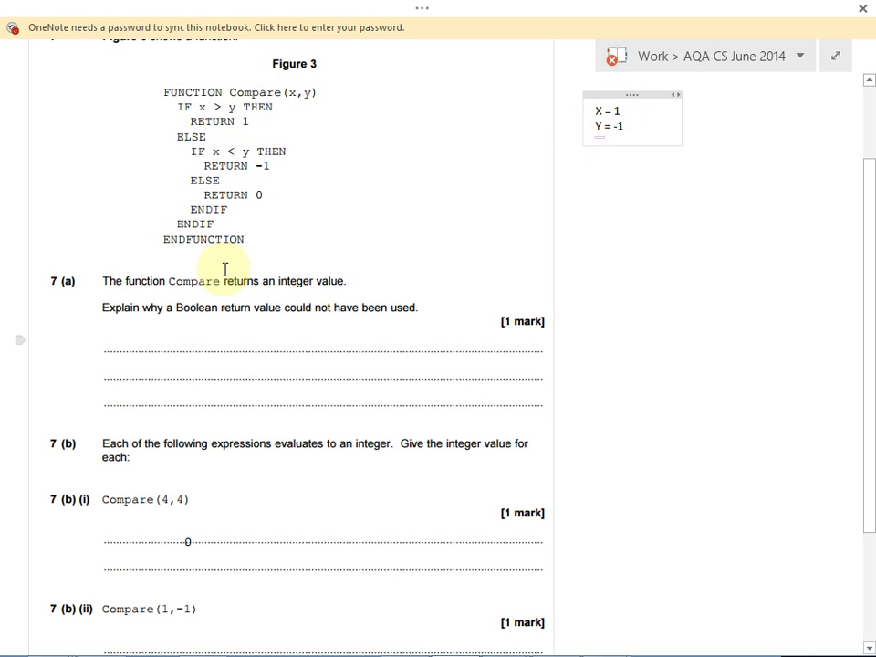
scroll(down, 3)
text(1)
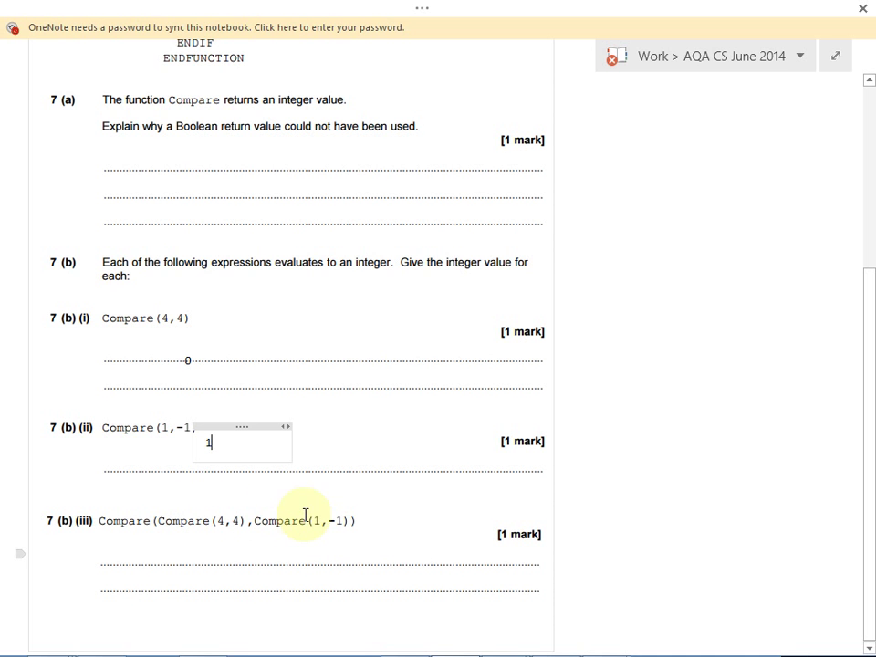
mouse_move(278, 527)
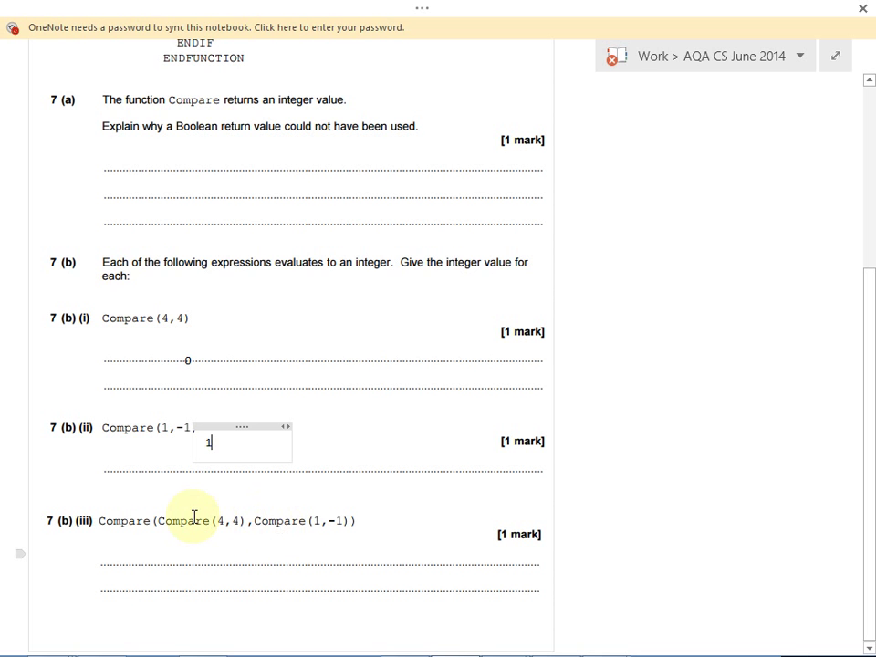
mouse_move(256, 529)
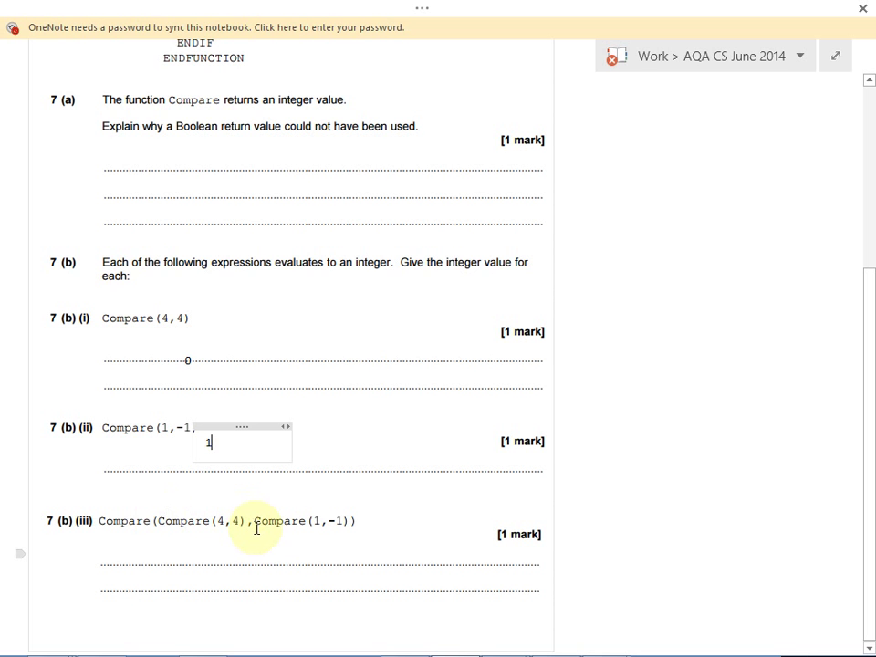
mouse_move(234, 520)
text(0)
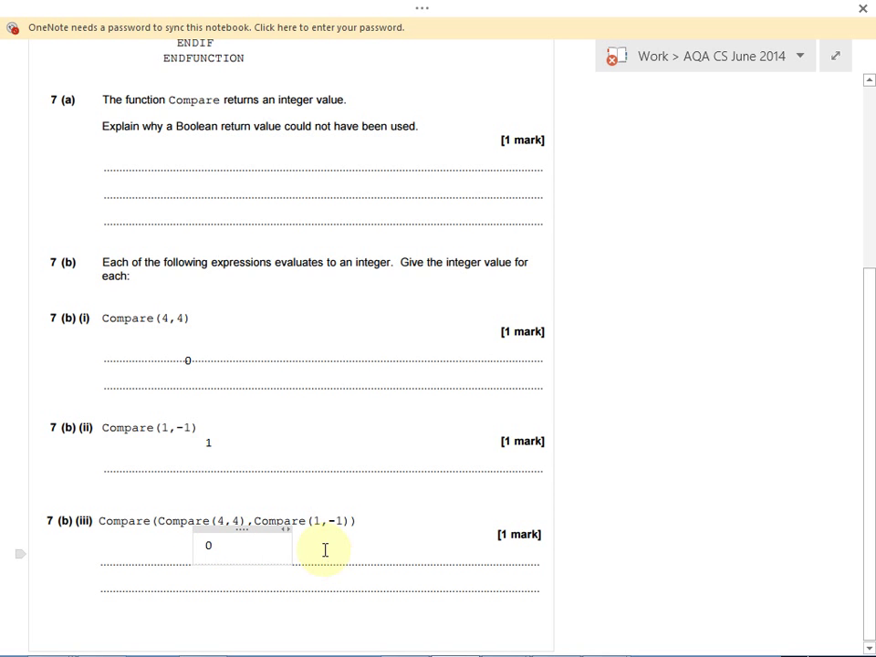
text(1)
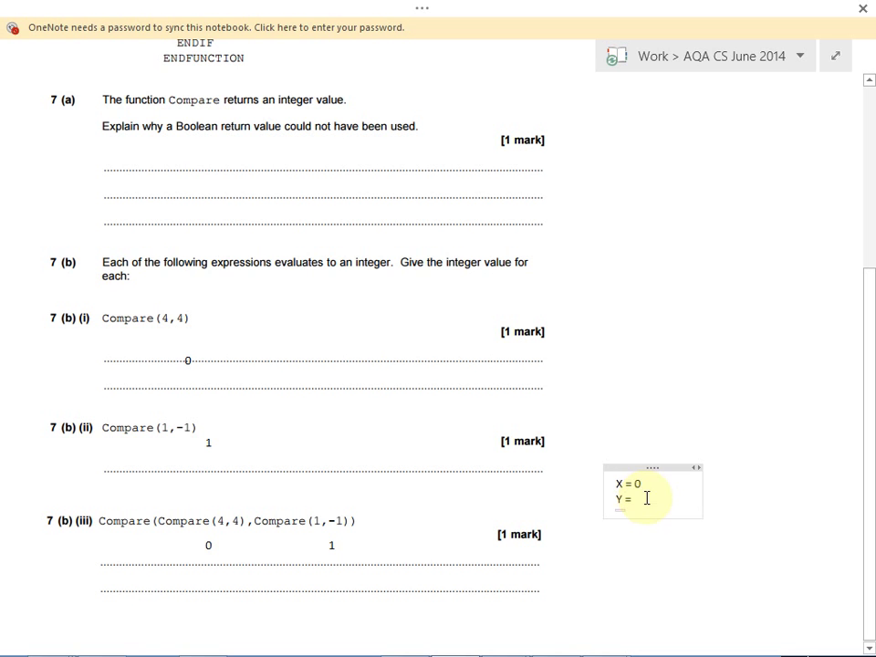
text(1)
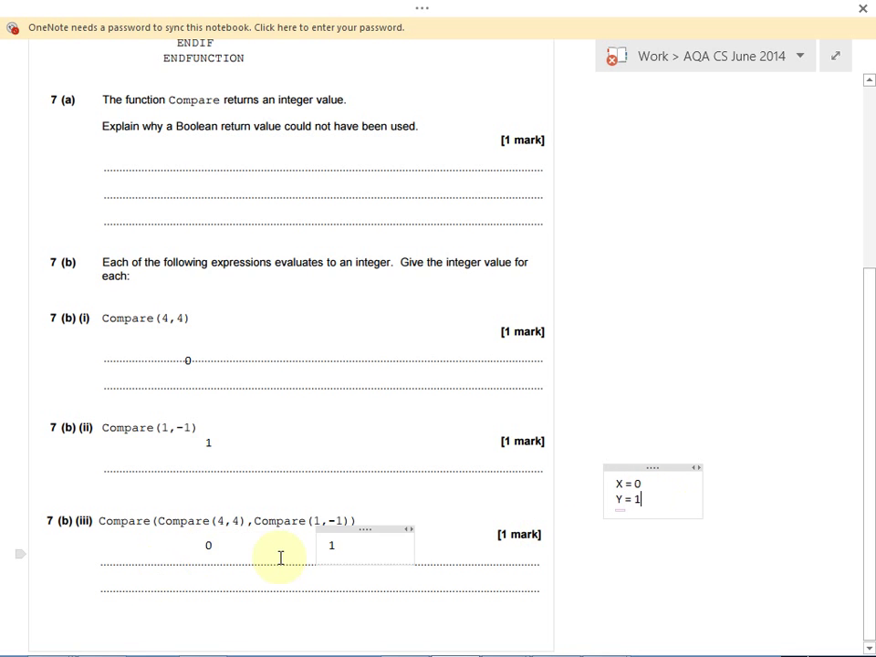
scroll(up, 3)
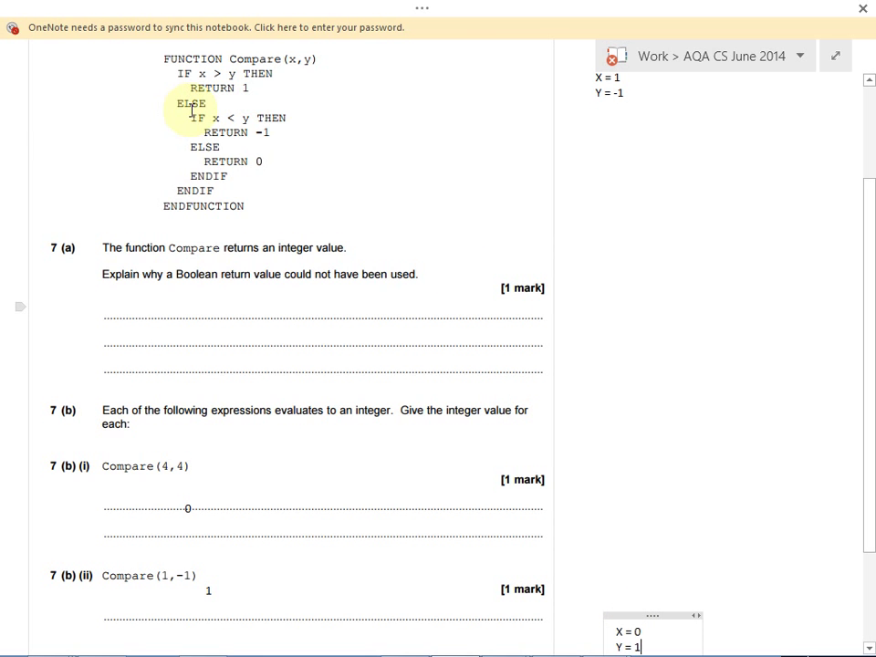
mouse_move(445, 285)
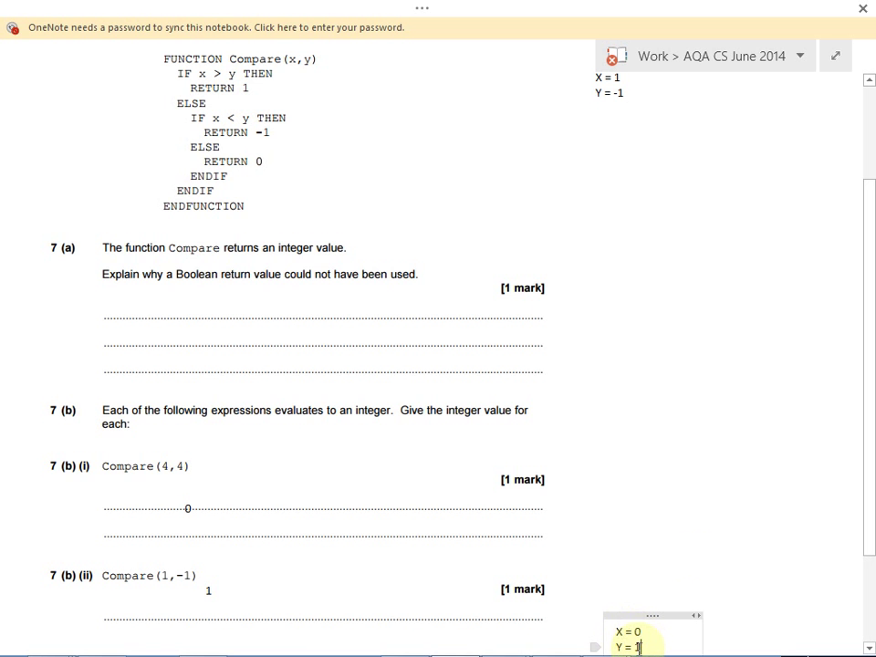
scroll(down, 3)
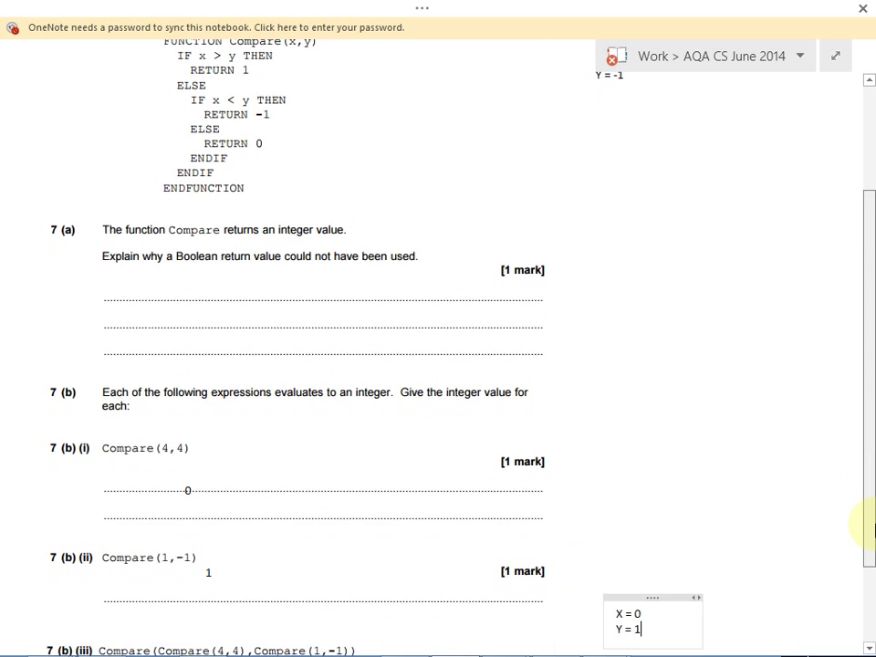
scroll(down, 3)
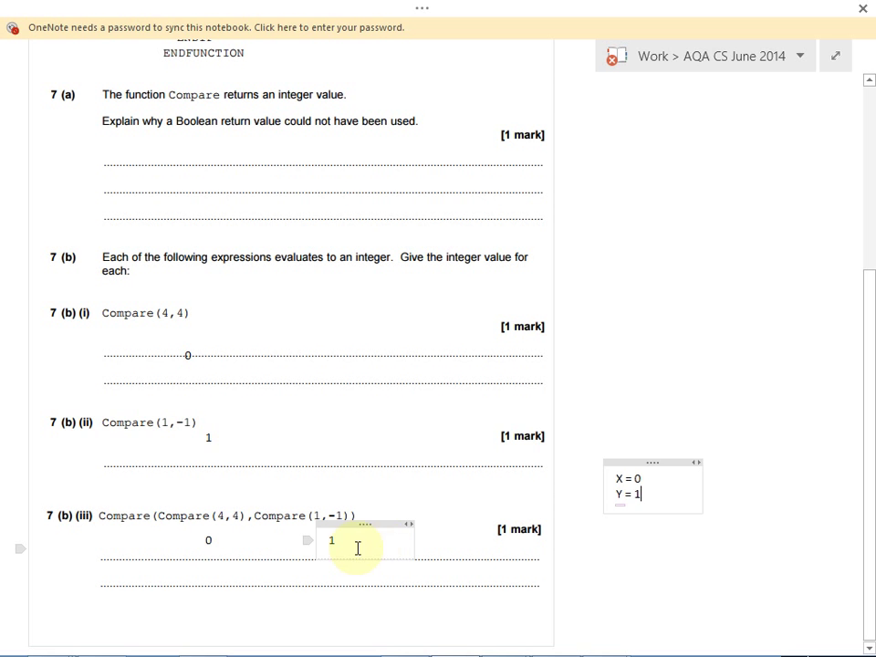